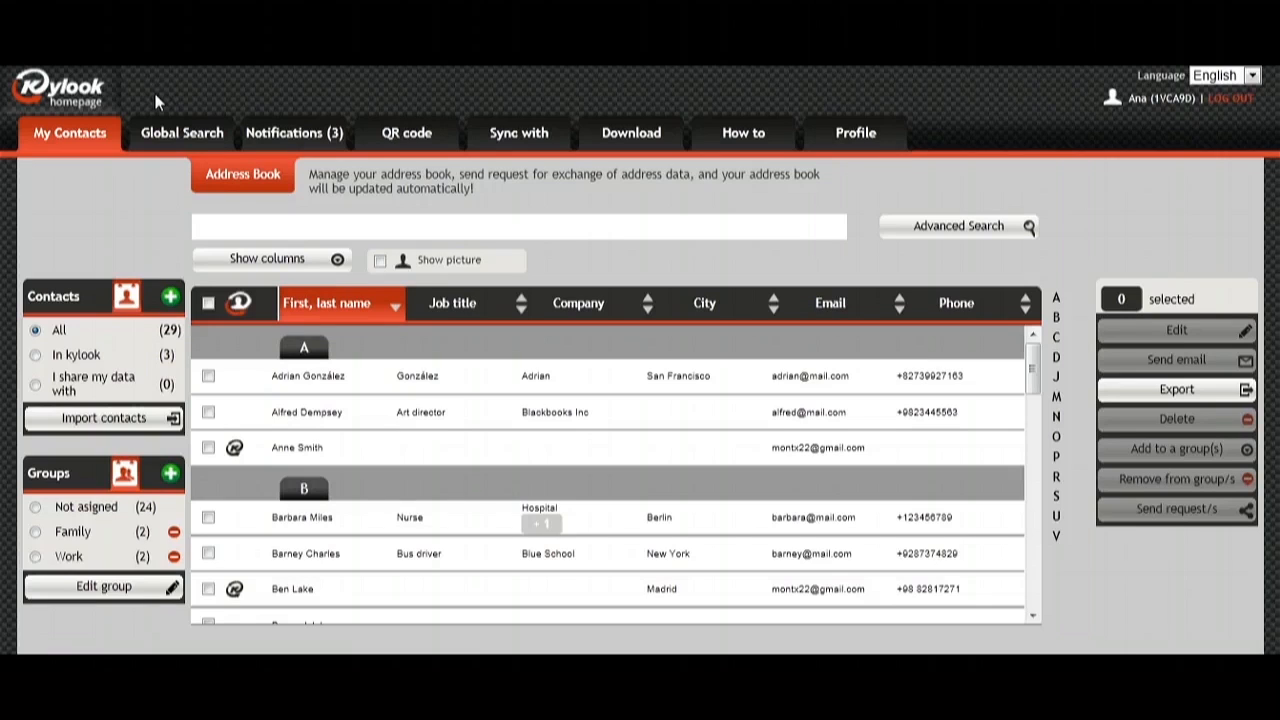
mouse_move(62, 90)
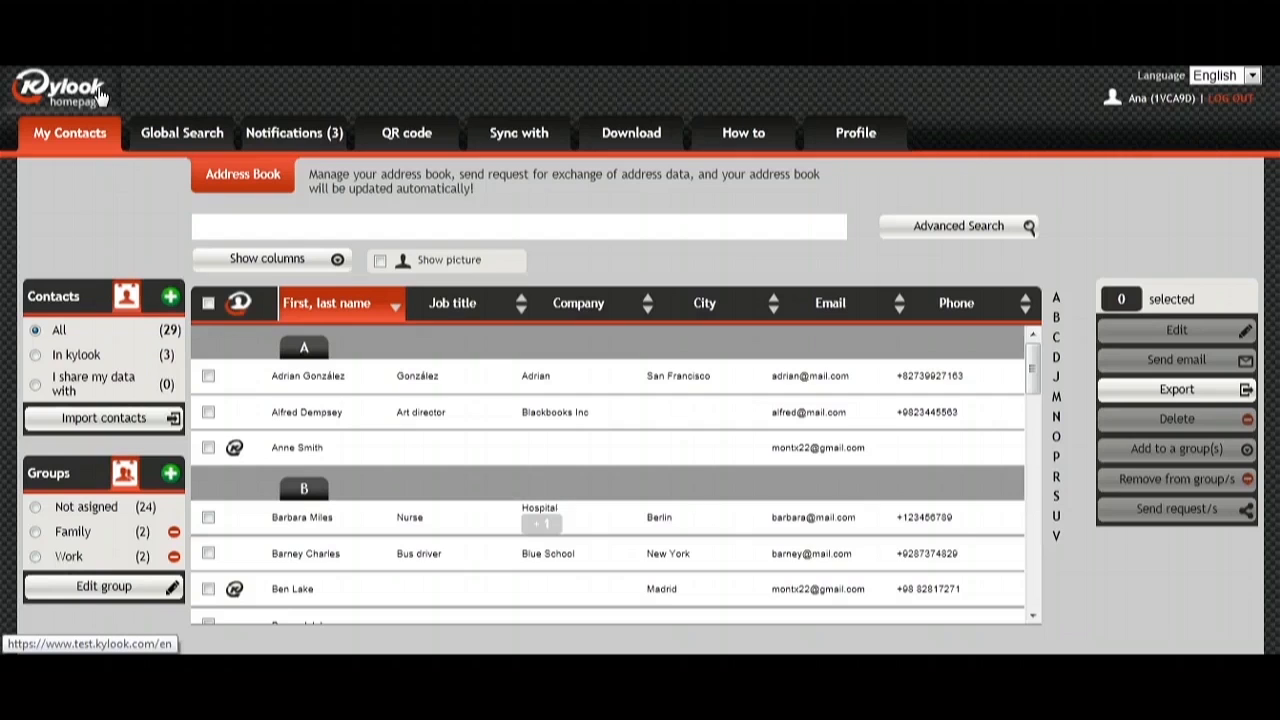
mouse_move(192, 100)
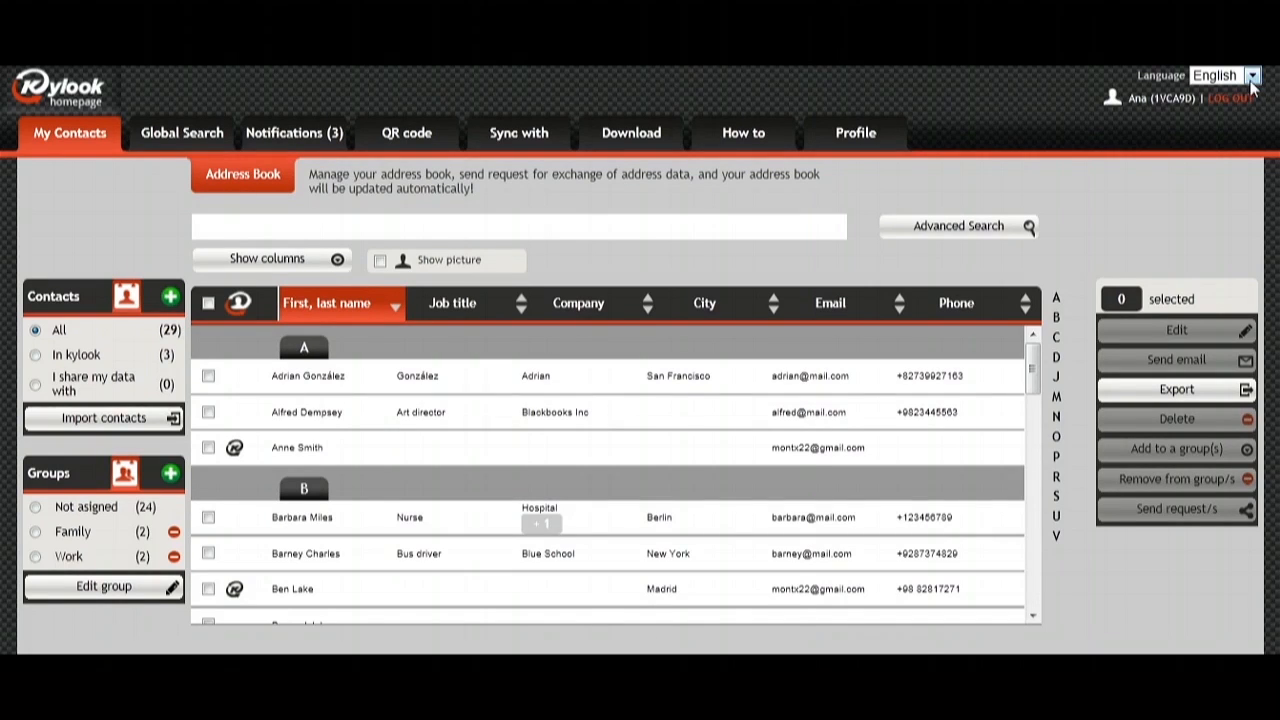
- Reveal the My Contacts submenu: Address Book, Duplications, Wrong data, Restore
click(1254, 76)
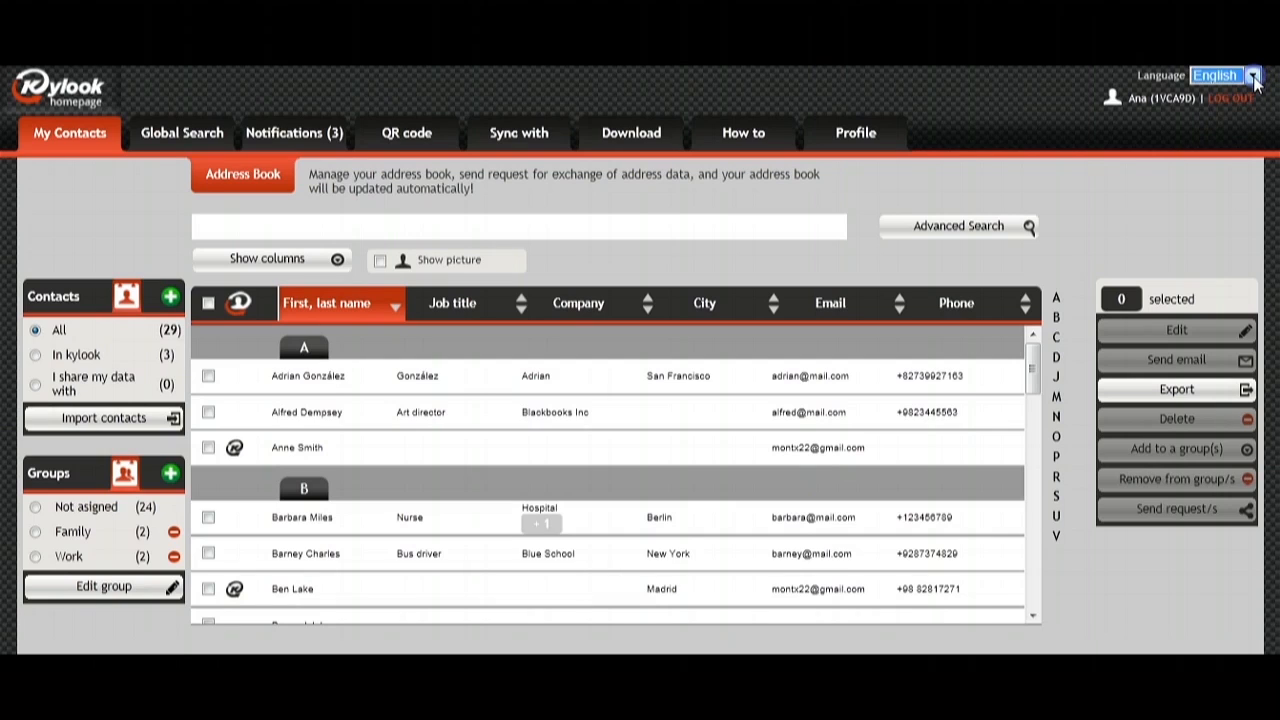
mouse_move(1144, 114)
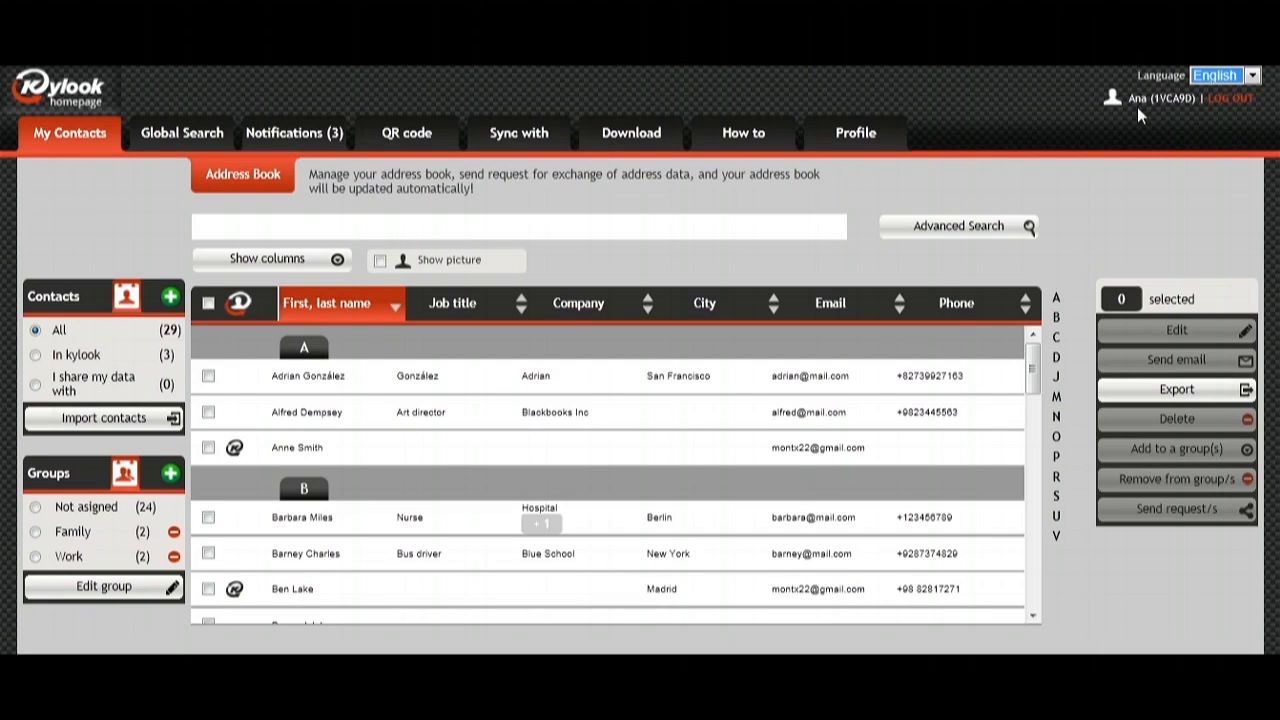
mouse_move(1180, 118)
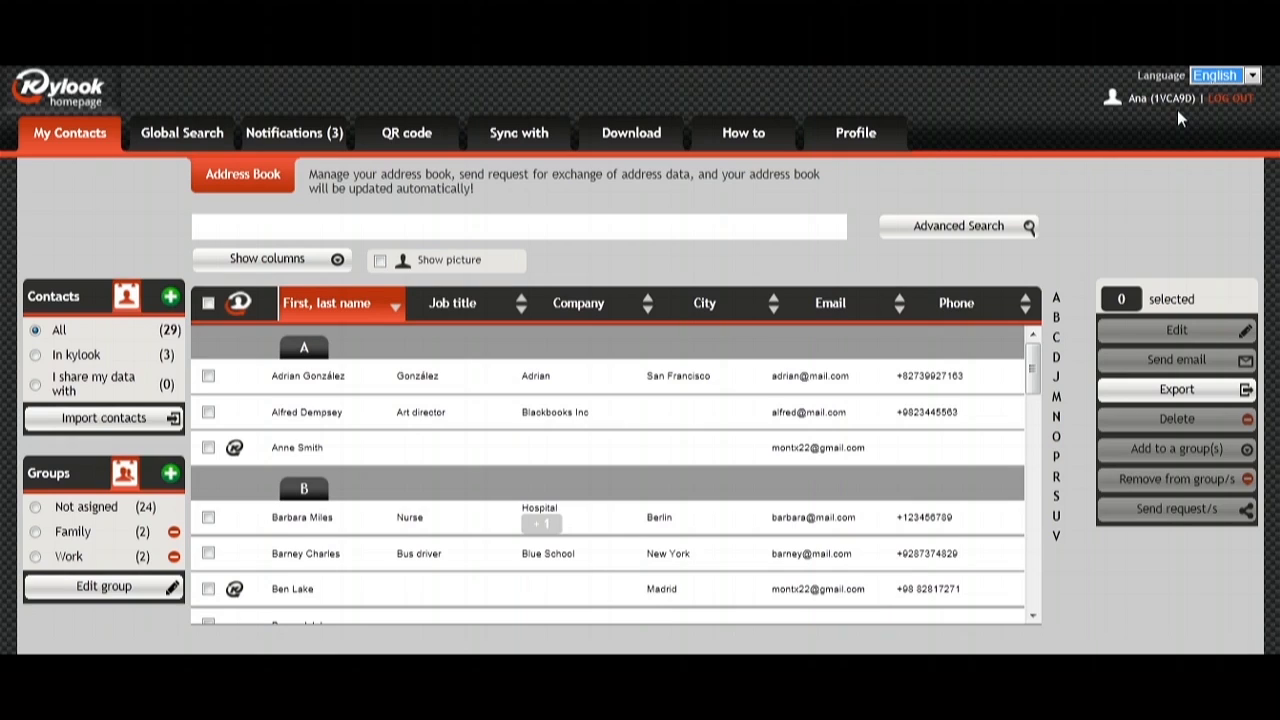
mouse_move(1230, 112)
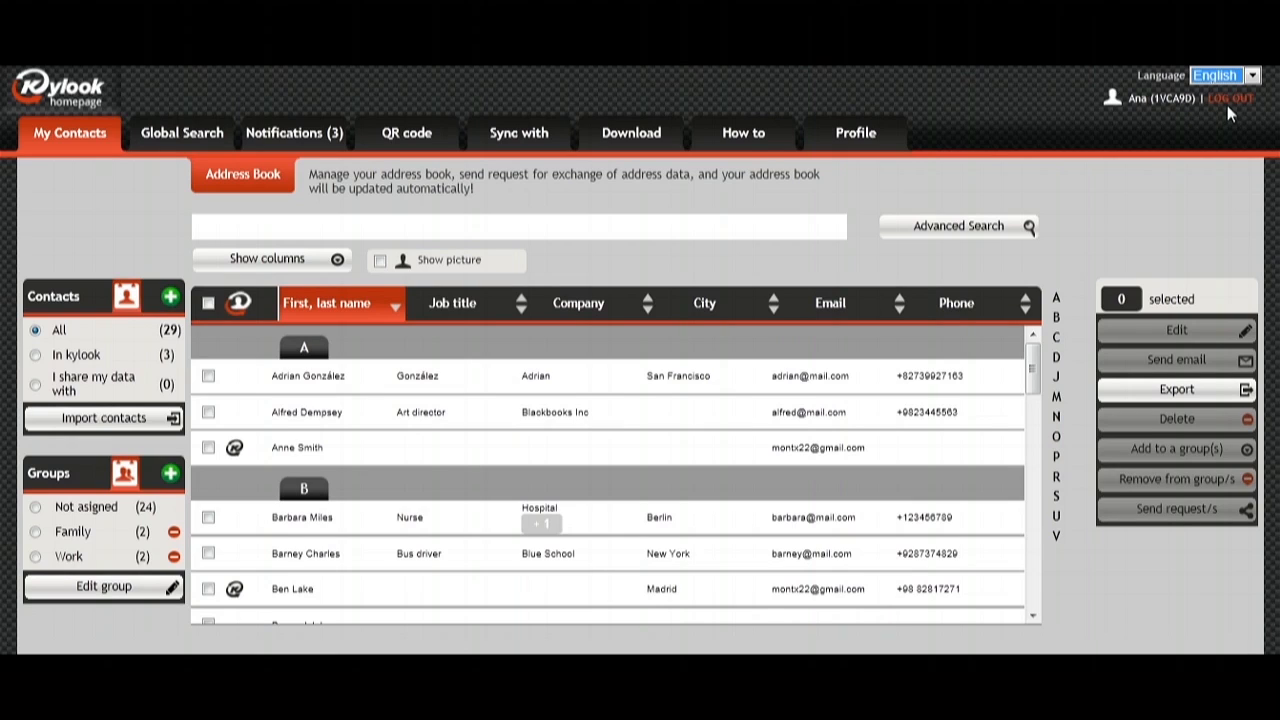
mouse_move(908, 108)
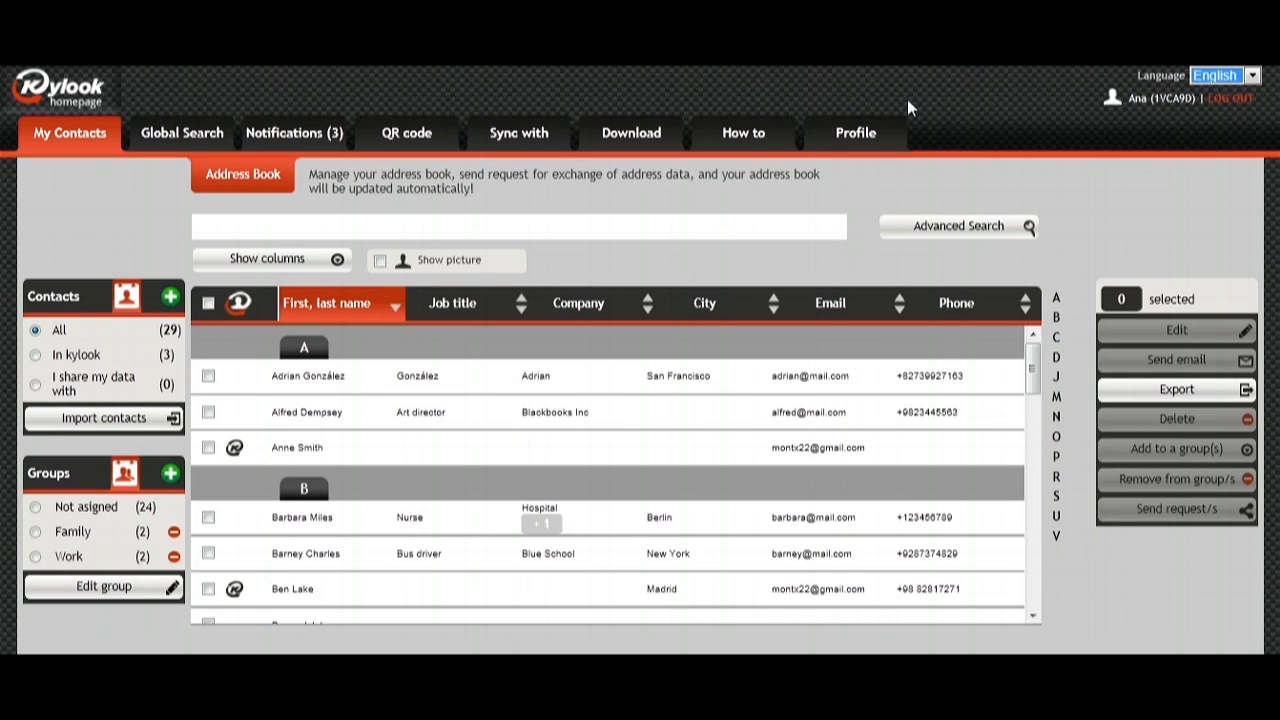
mouse_move(336, 90)
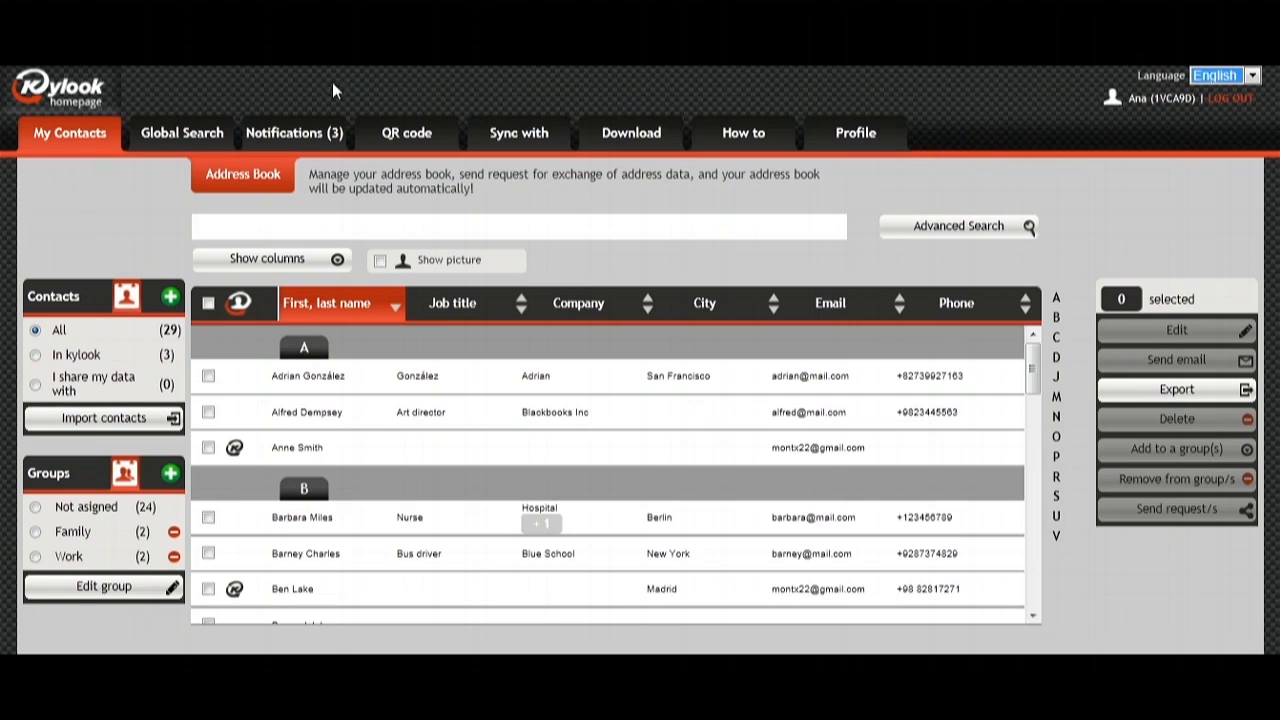
mouse_move(150, 96)
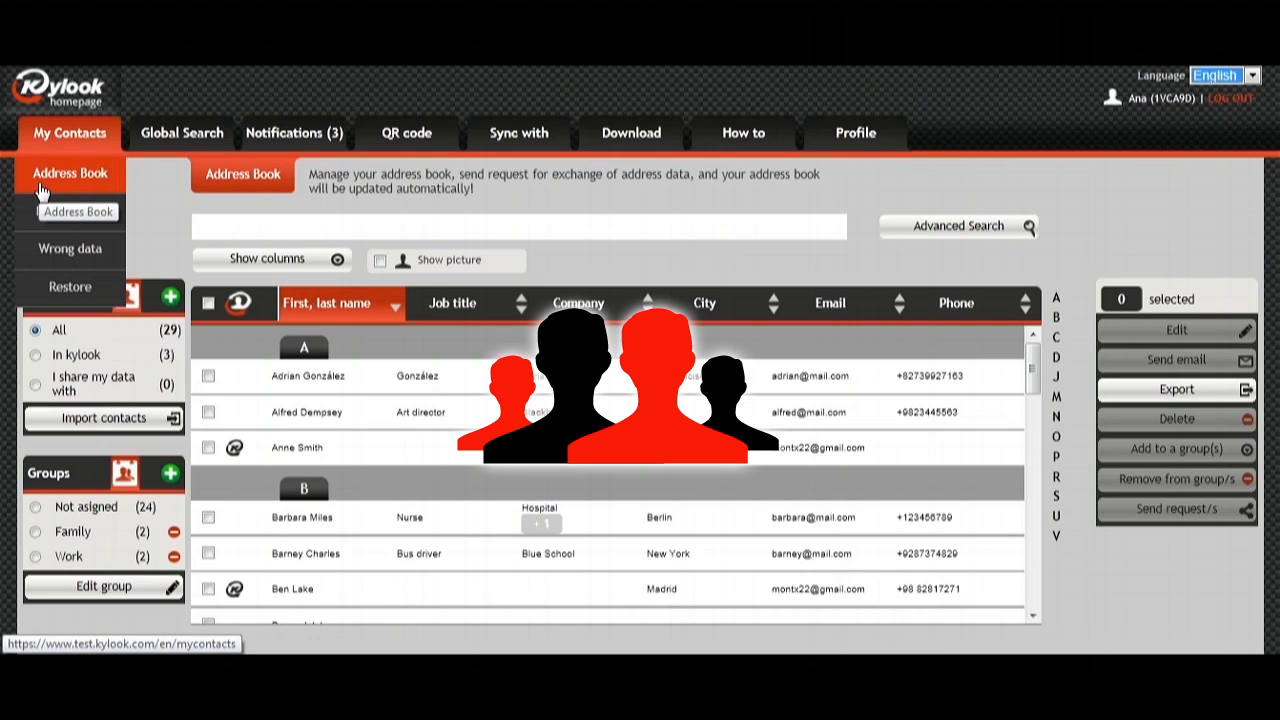
click(70, 212)
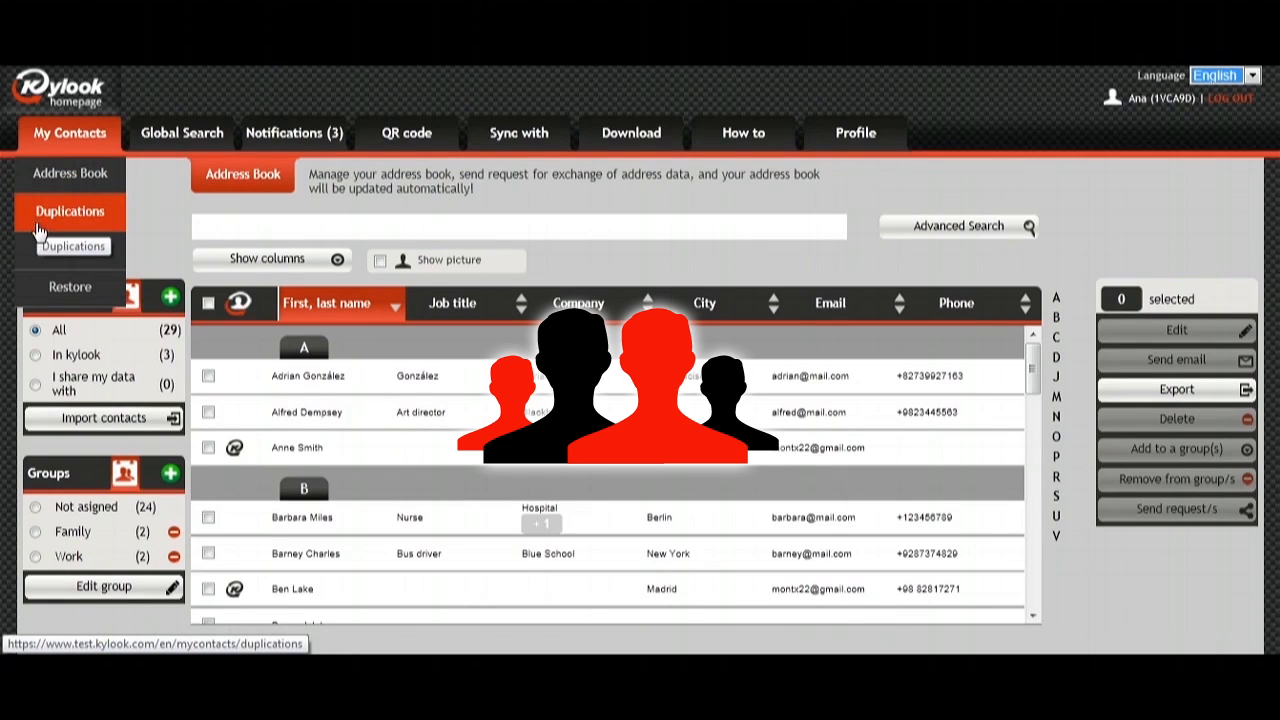
click(68, 248)
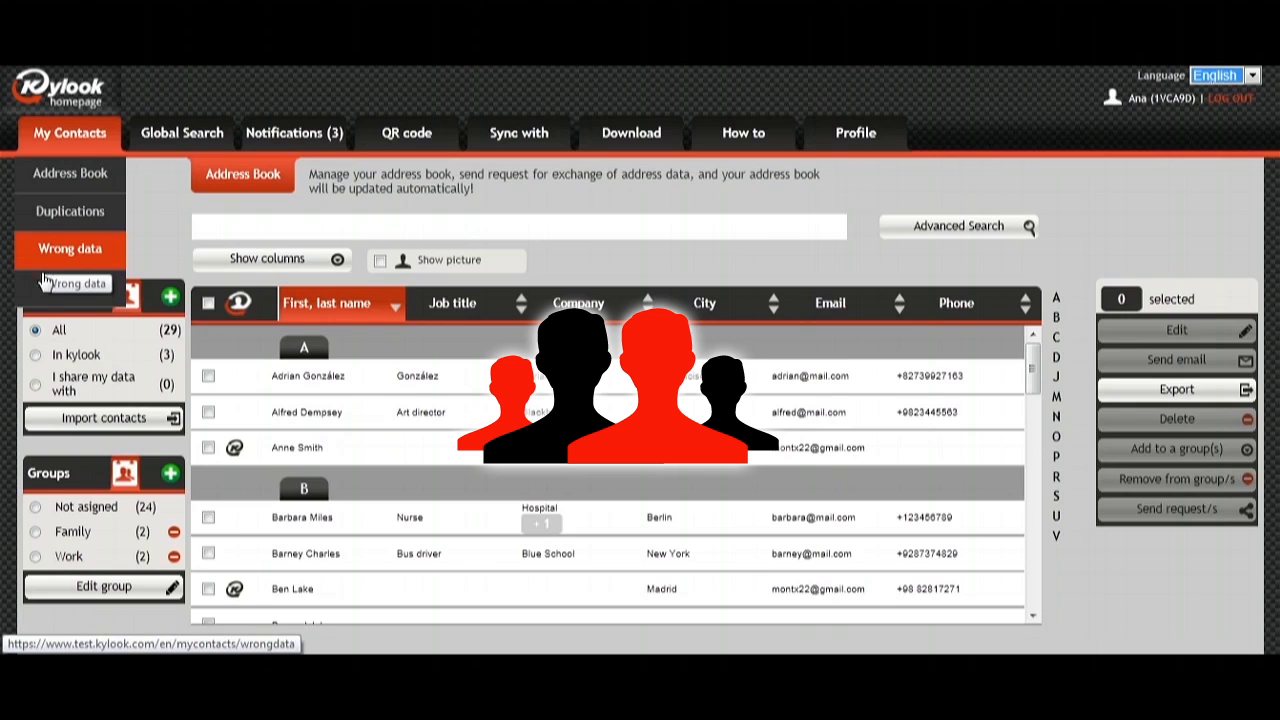
mouse_move(70, 292)
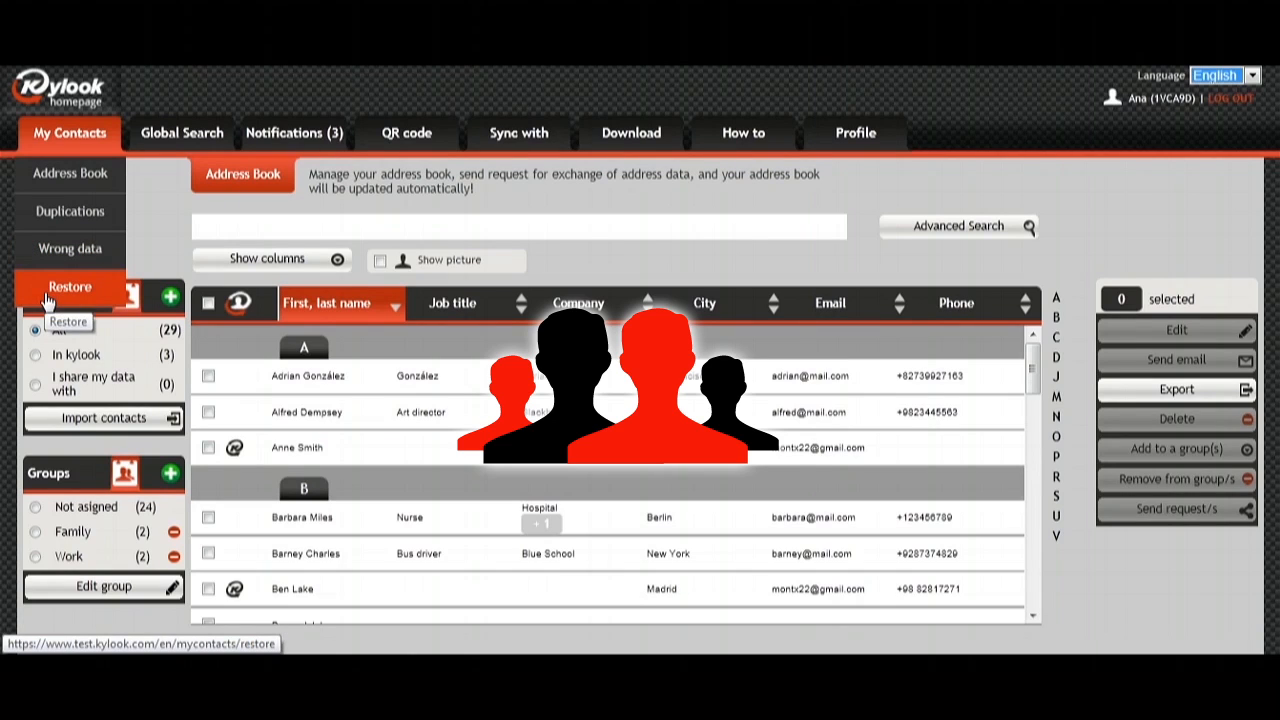
- Switch to Global Search, showing one person found for a name query
click(180, 132)
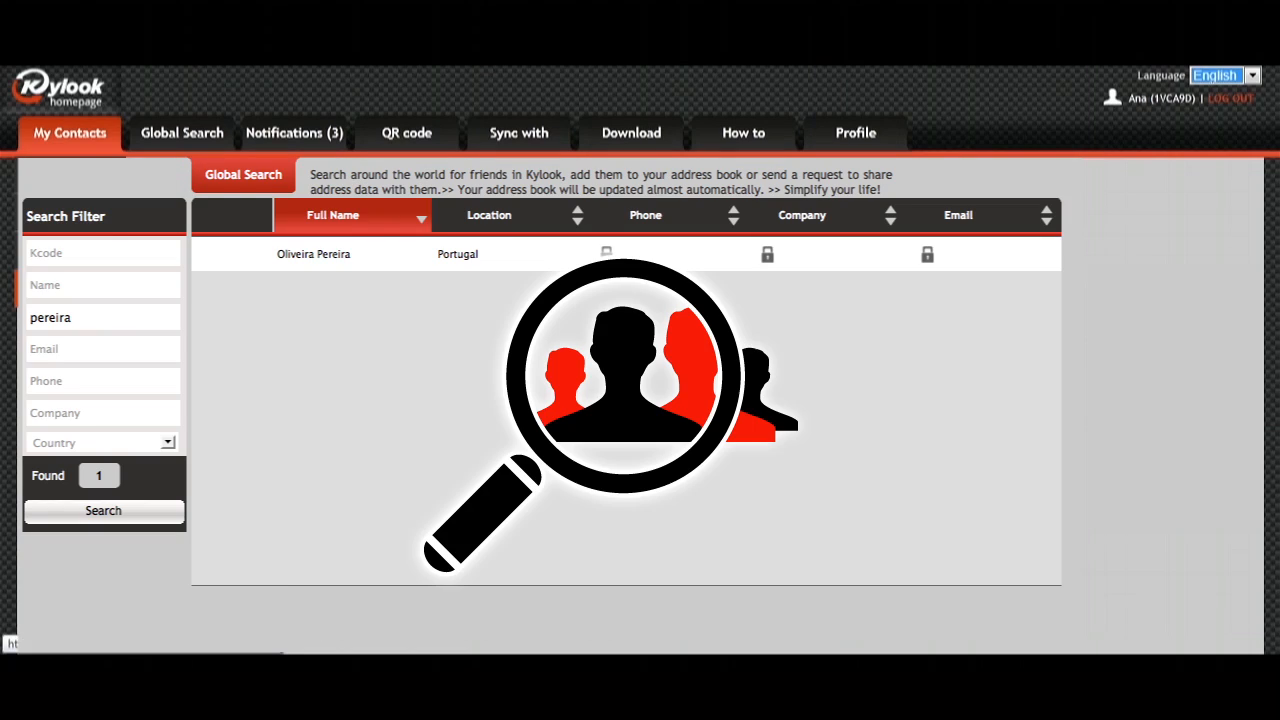
mouse_move(180, 132)
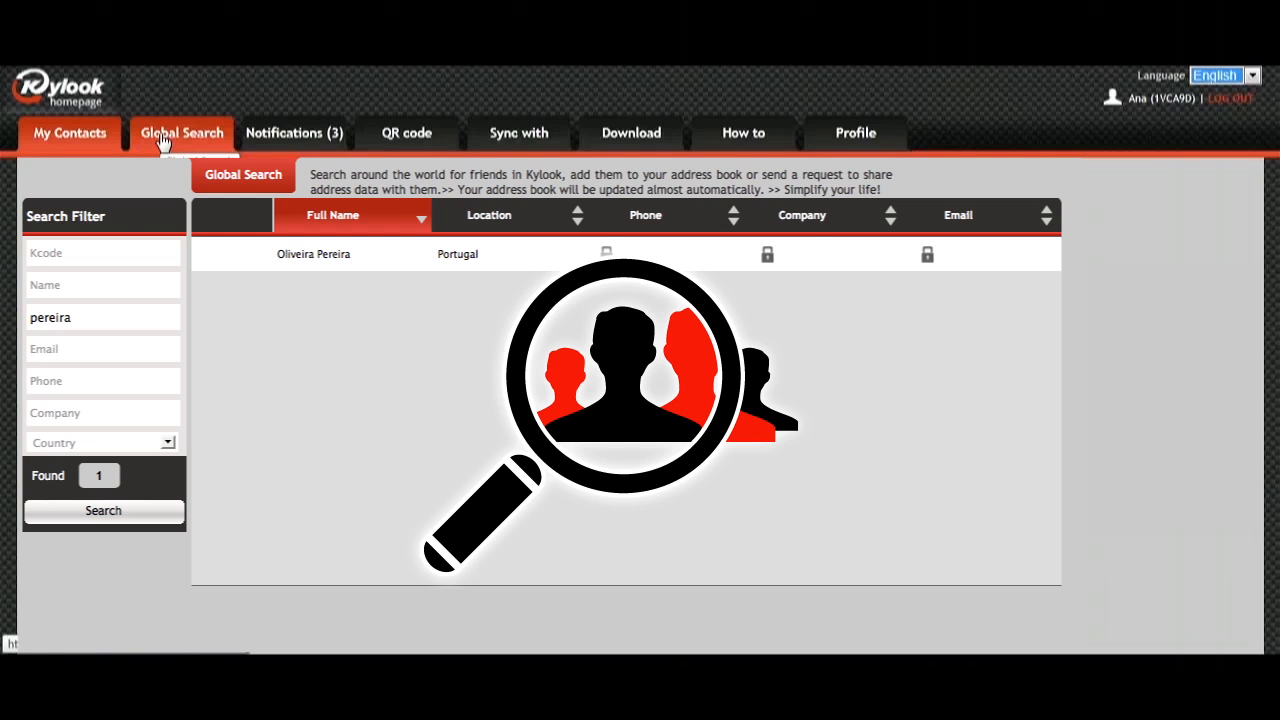
- Review the contact-sharing Notifications, then move to the QR code page for a personal Kcode
click(294, 132)
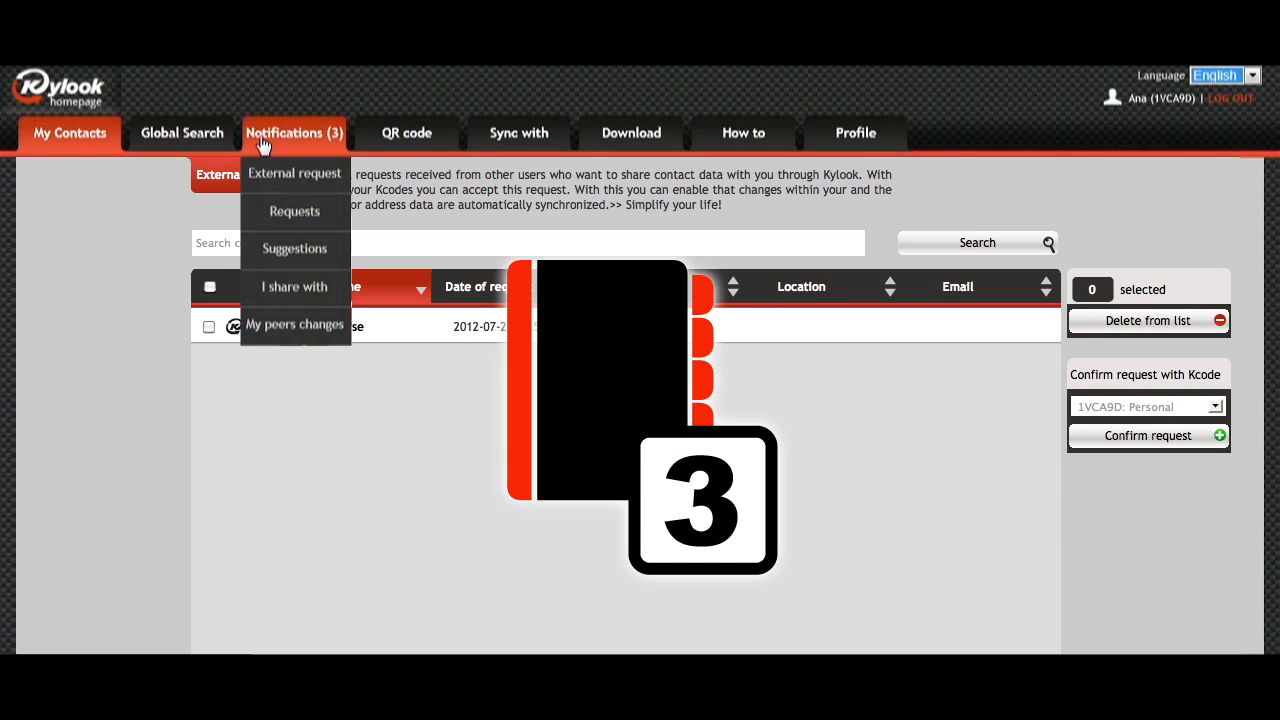
mouse_move(262, 148)
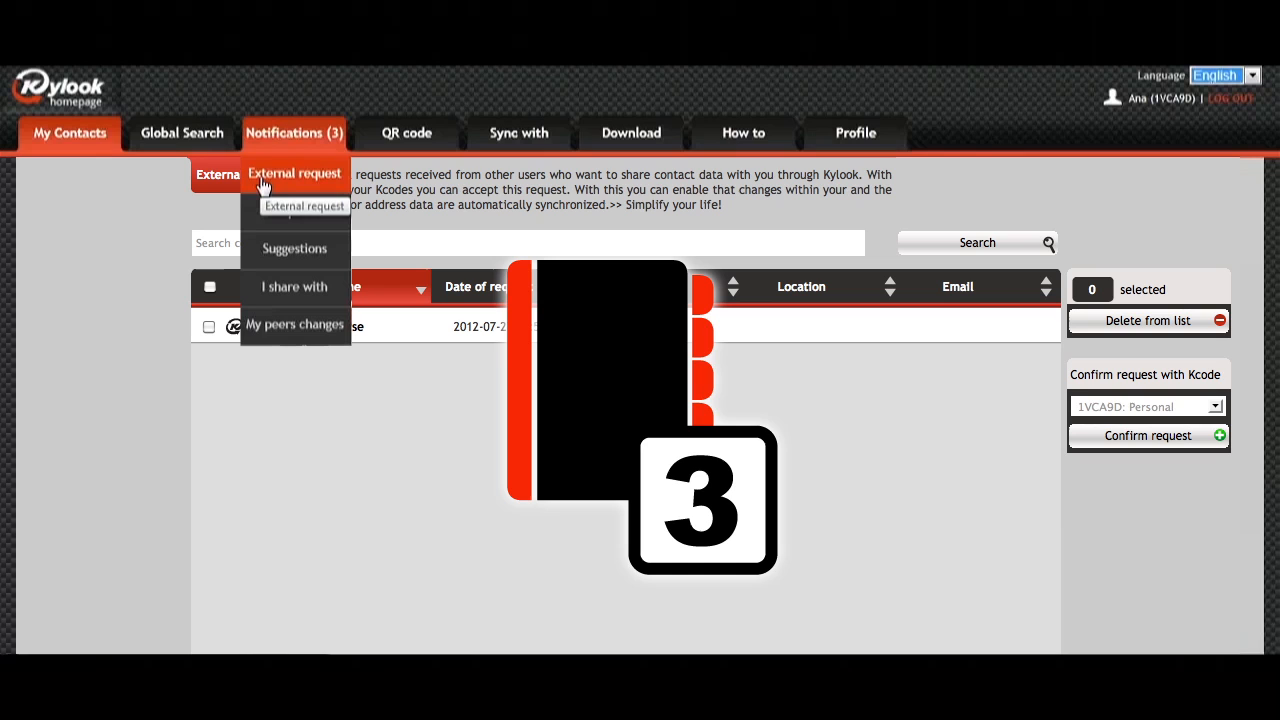
mouse_move(294, 212)
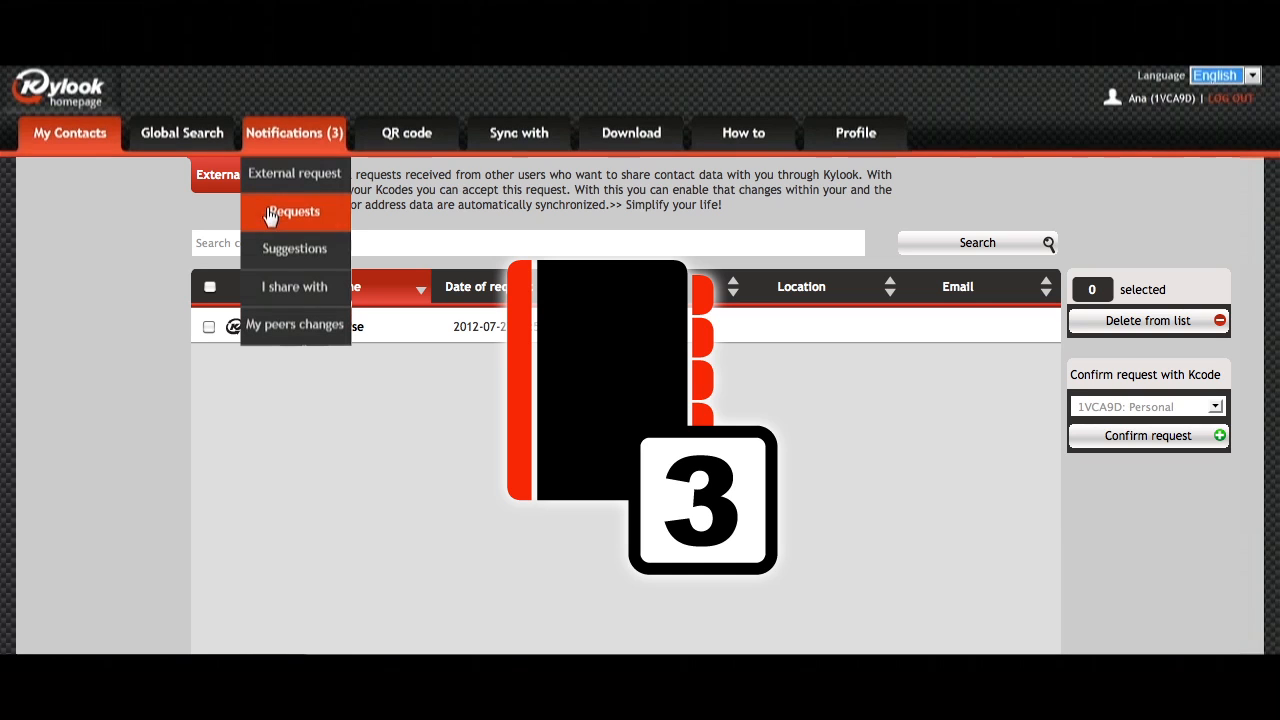
mouse_move(270, 224)
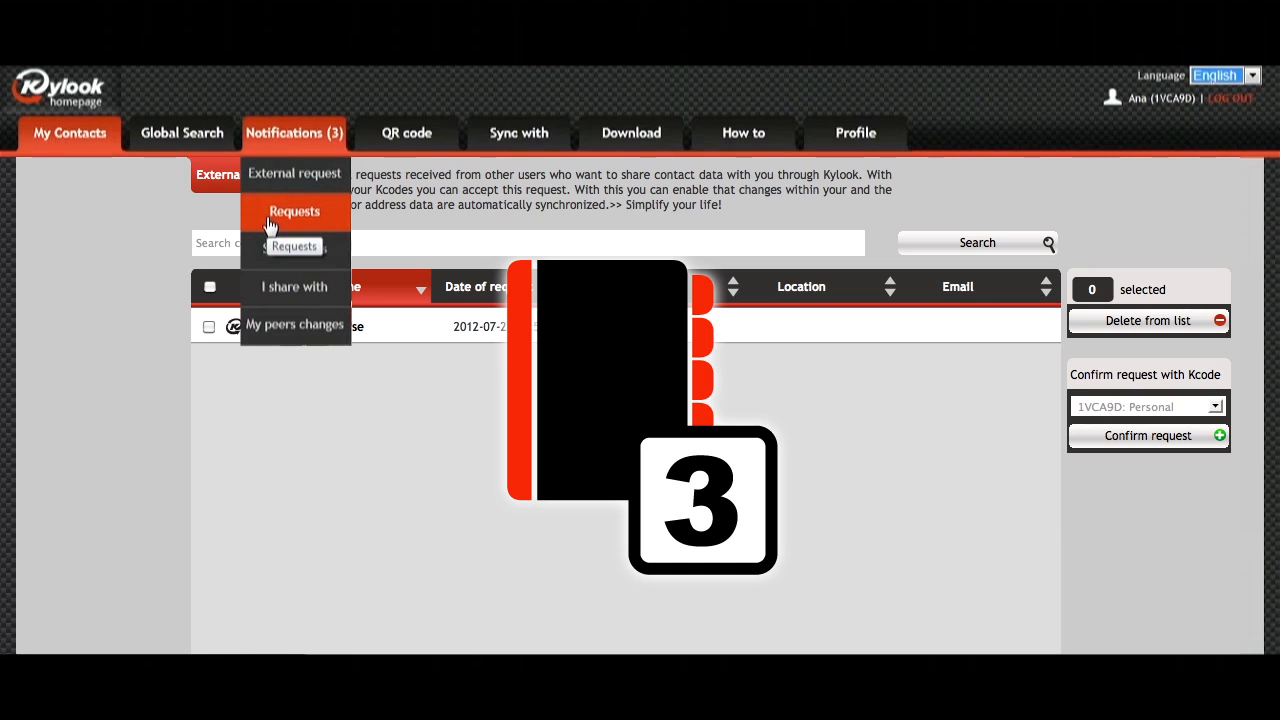
mouse_move(294, 248)
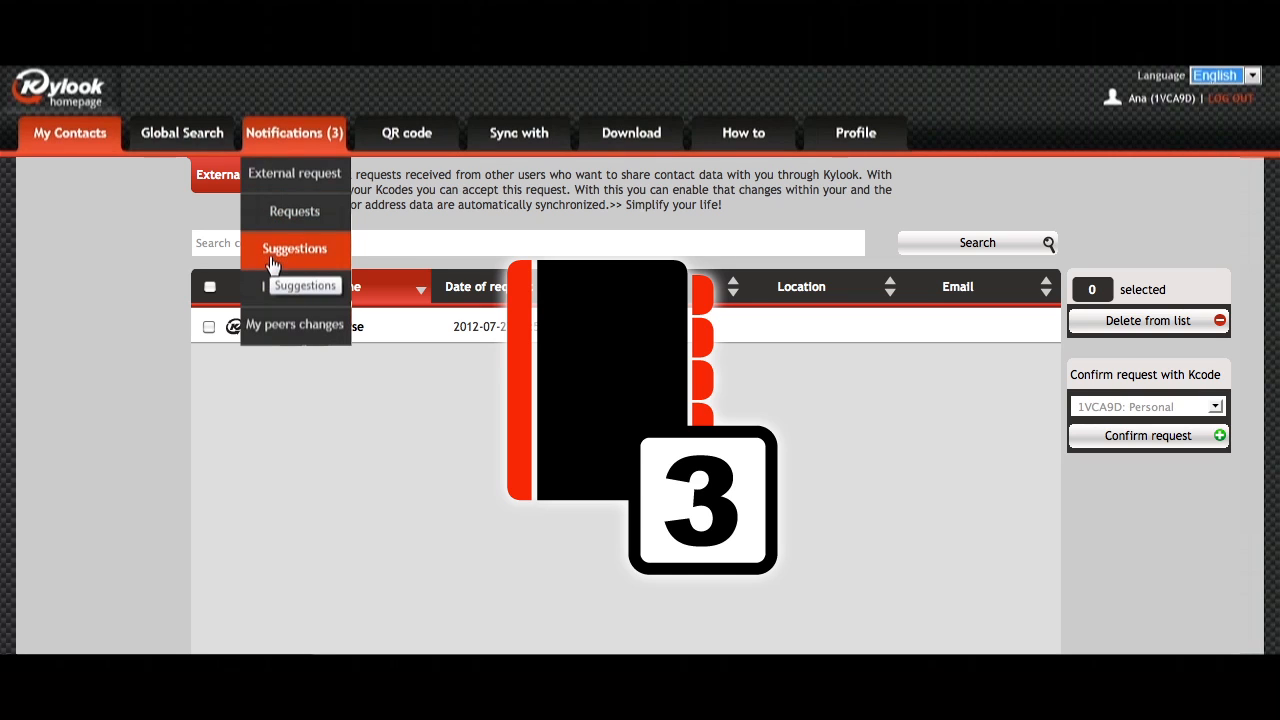
mouse_move(294, 296)
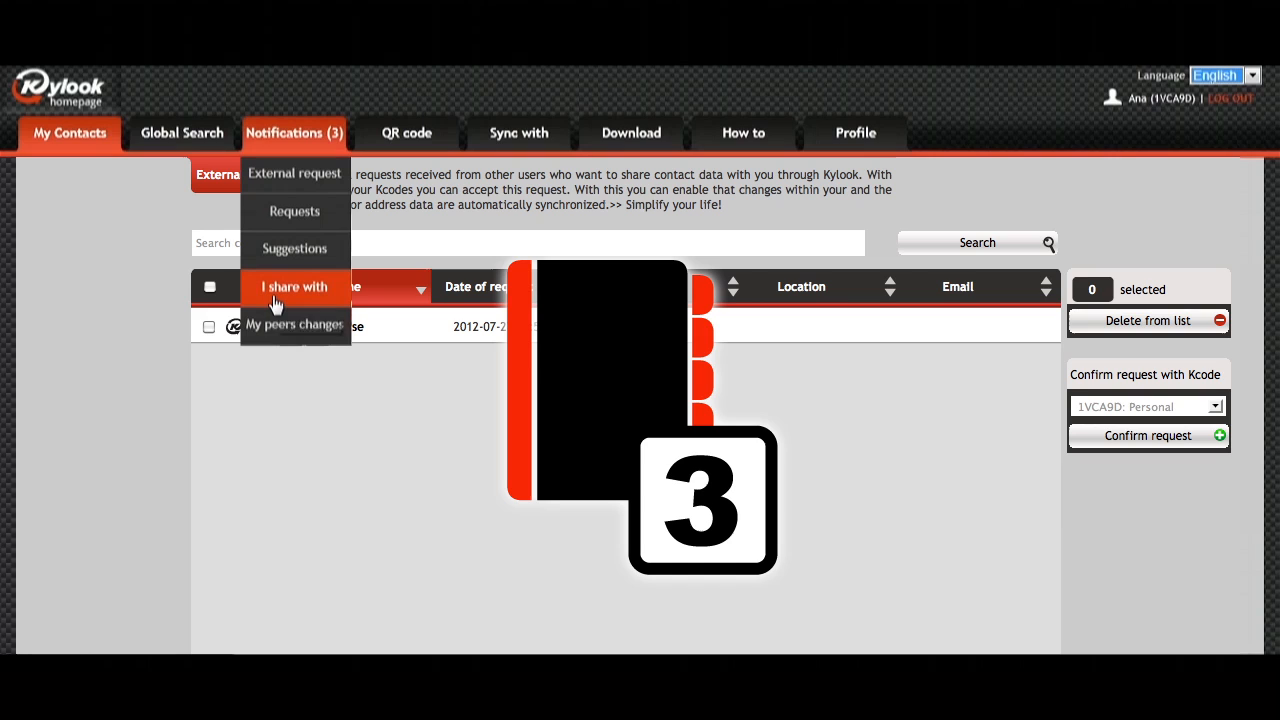
mouse_move(296, 304)
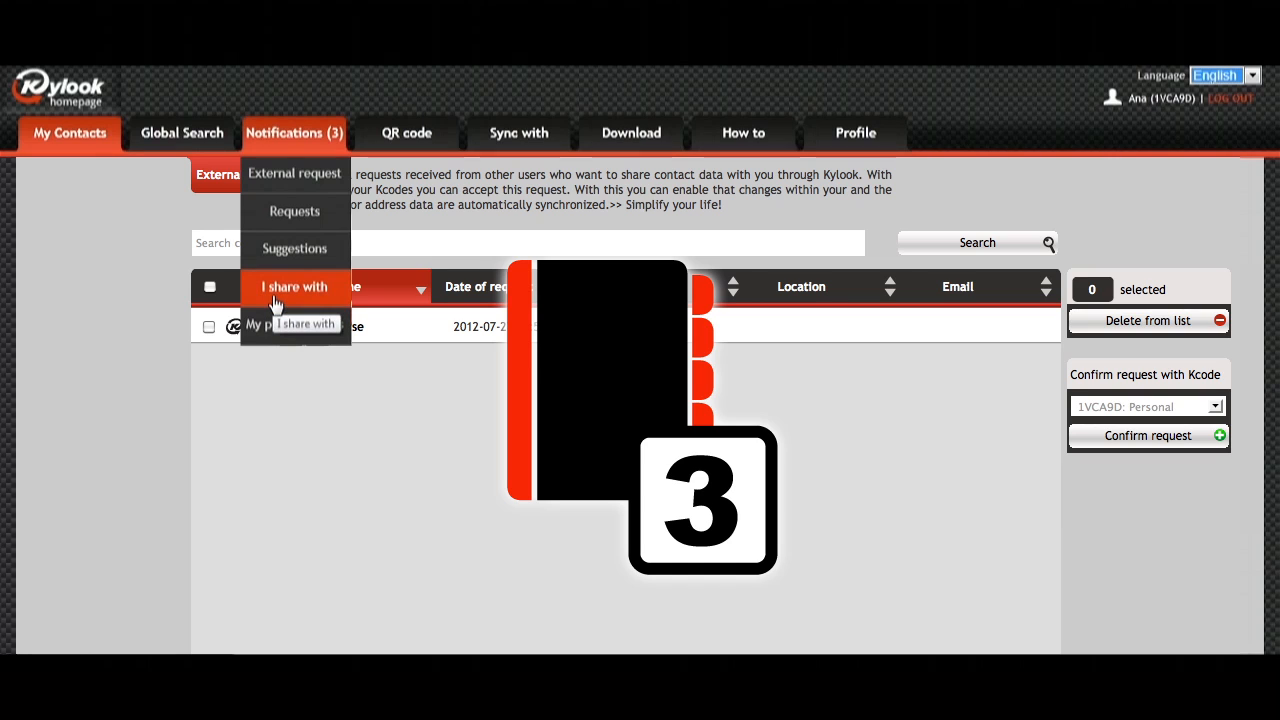
mouse_move(280, 324)
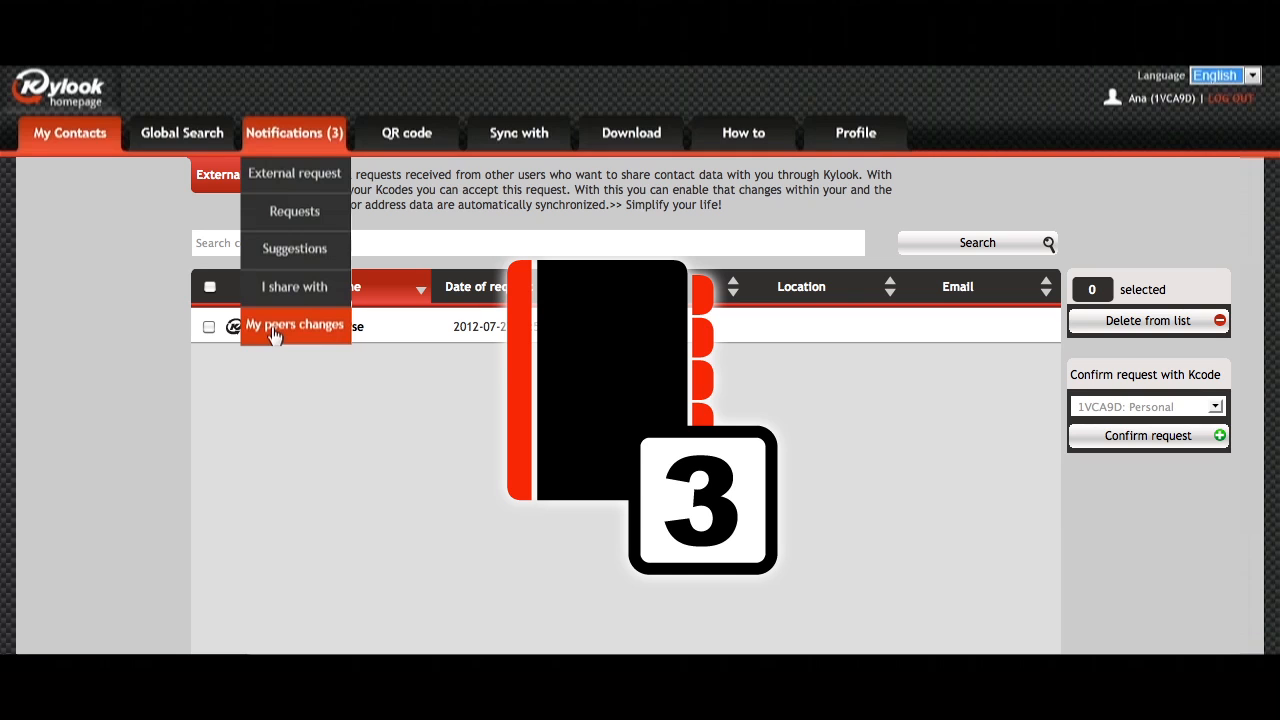
mouse_move(320, 288)
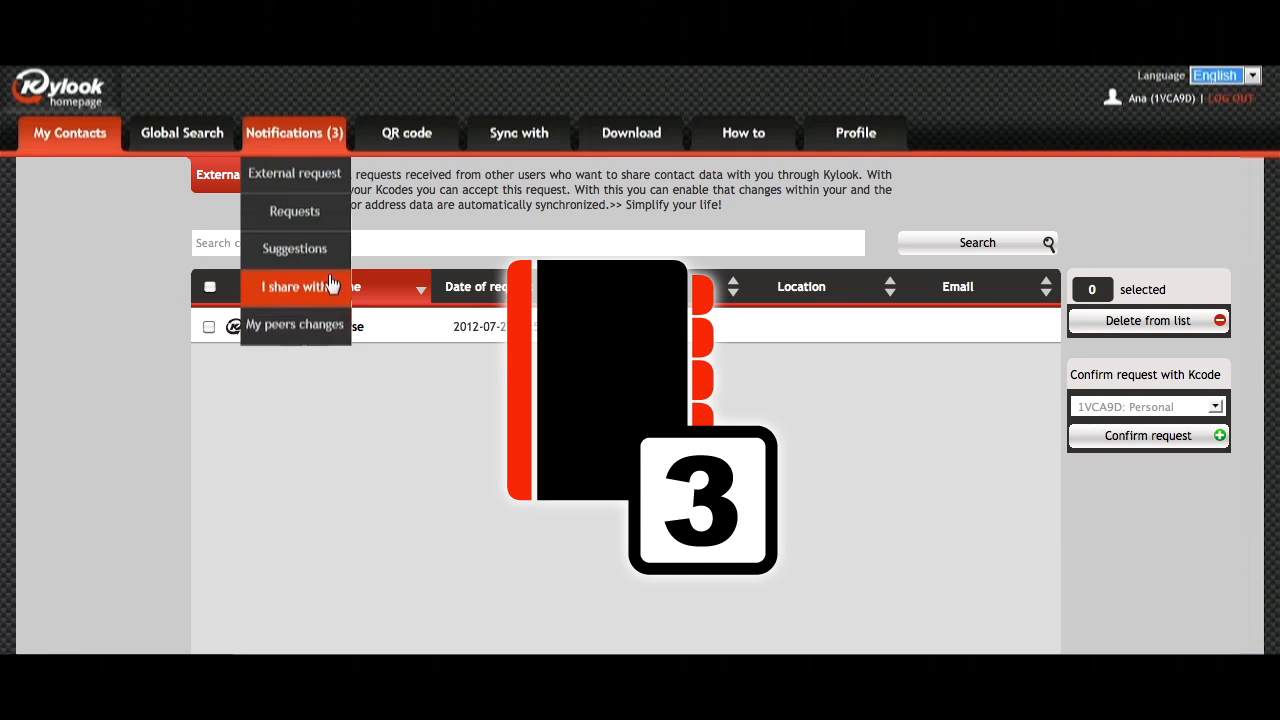
click(406, 132)
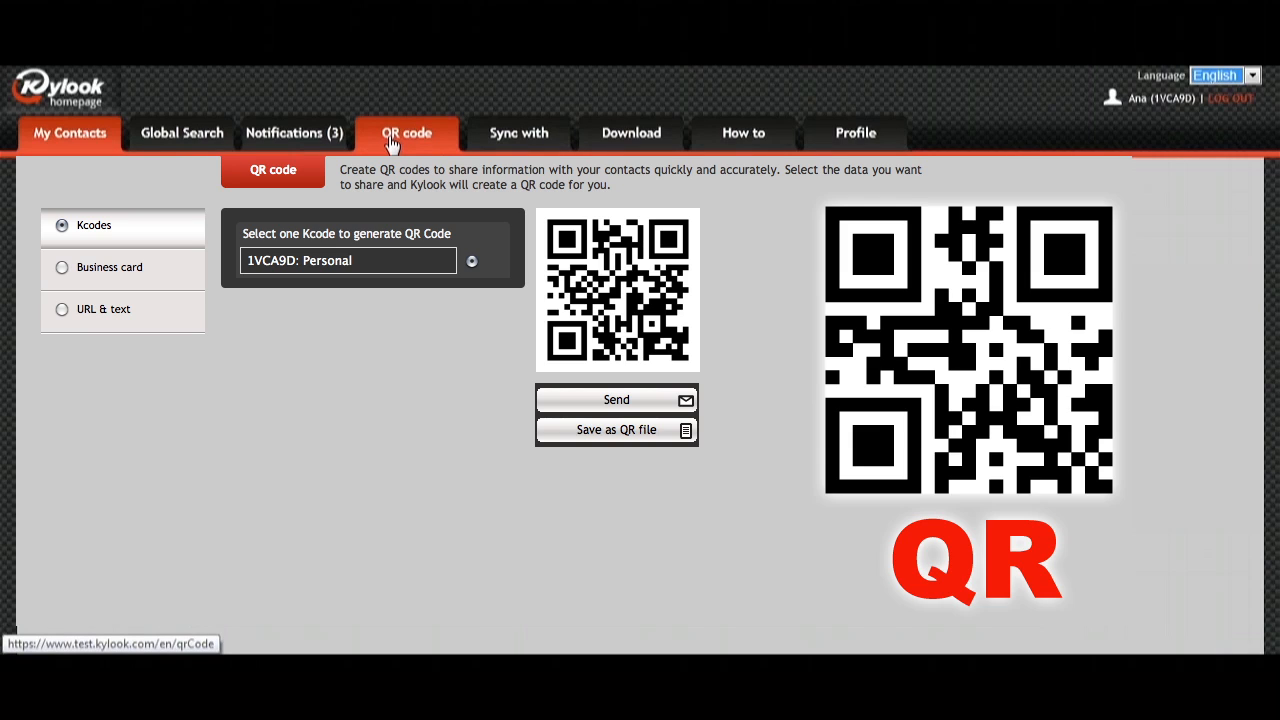
- Go to the Sync with page listing contacts for smartphone and email sync
click(518, 132)
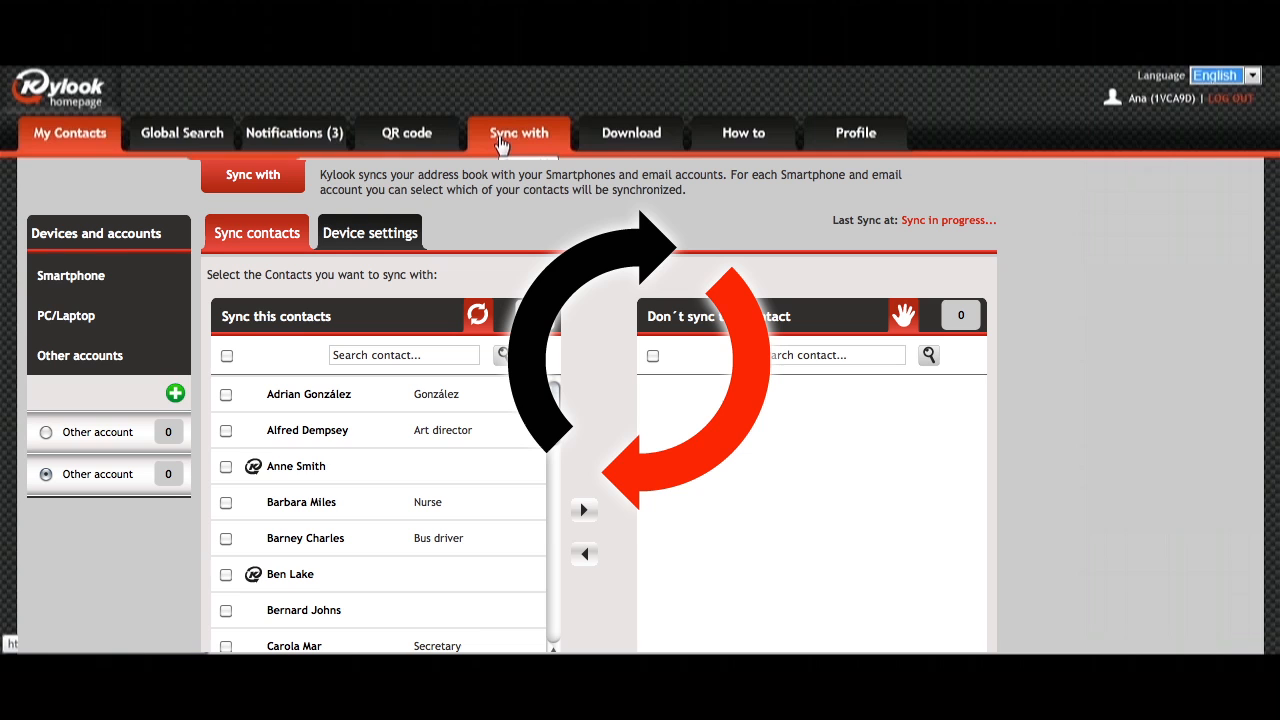
- Go to the Download page offering the free iPhone, Android, Windows Mobile and Blackberry app
click(632, 132)
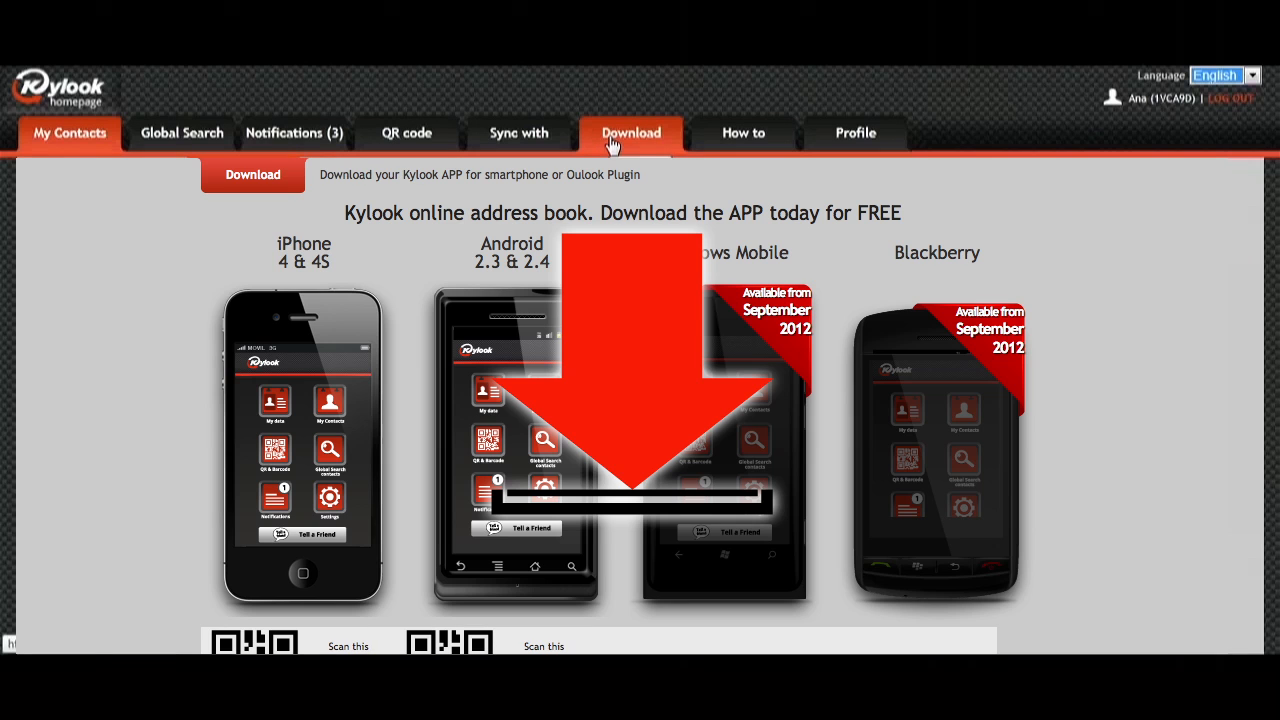
- Go to the How to help area with the first-steps checklist, tutorials and FAQ
click(744, 132)
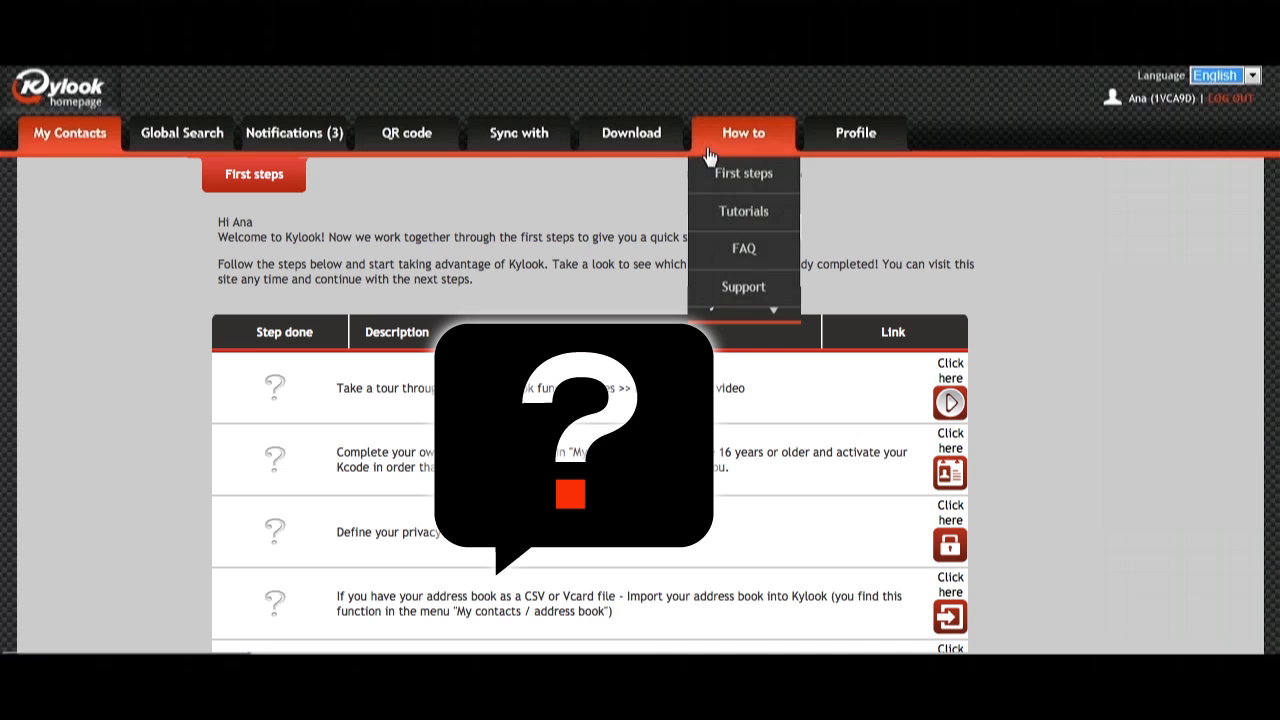
mouse_move(736, 140)
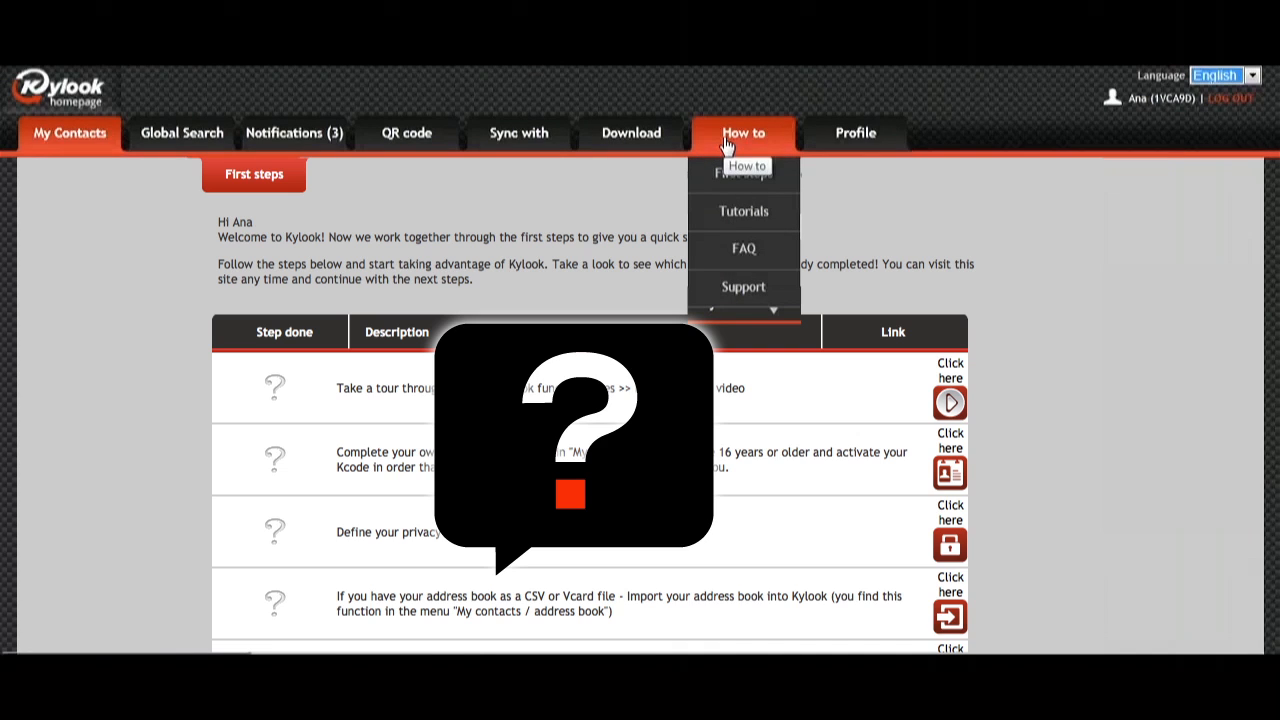
mouse_move(744, 172)
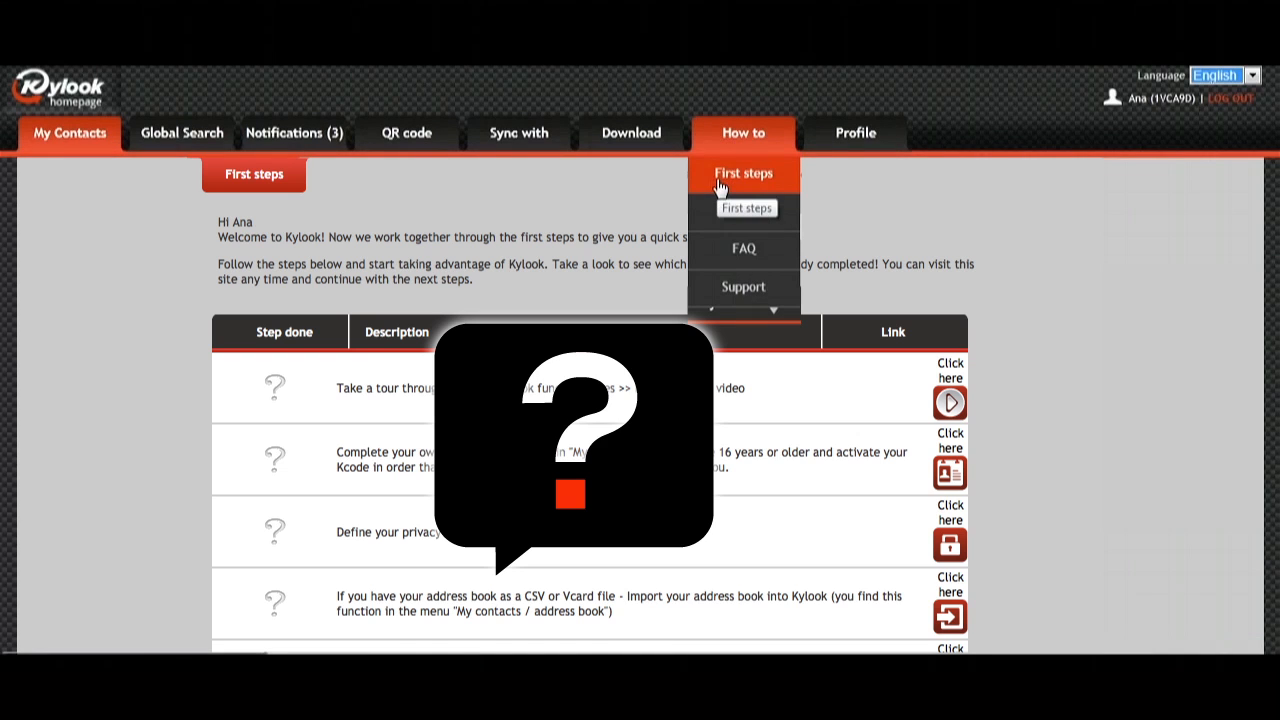
mouse_move(744, 212)
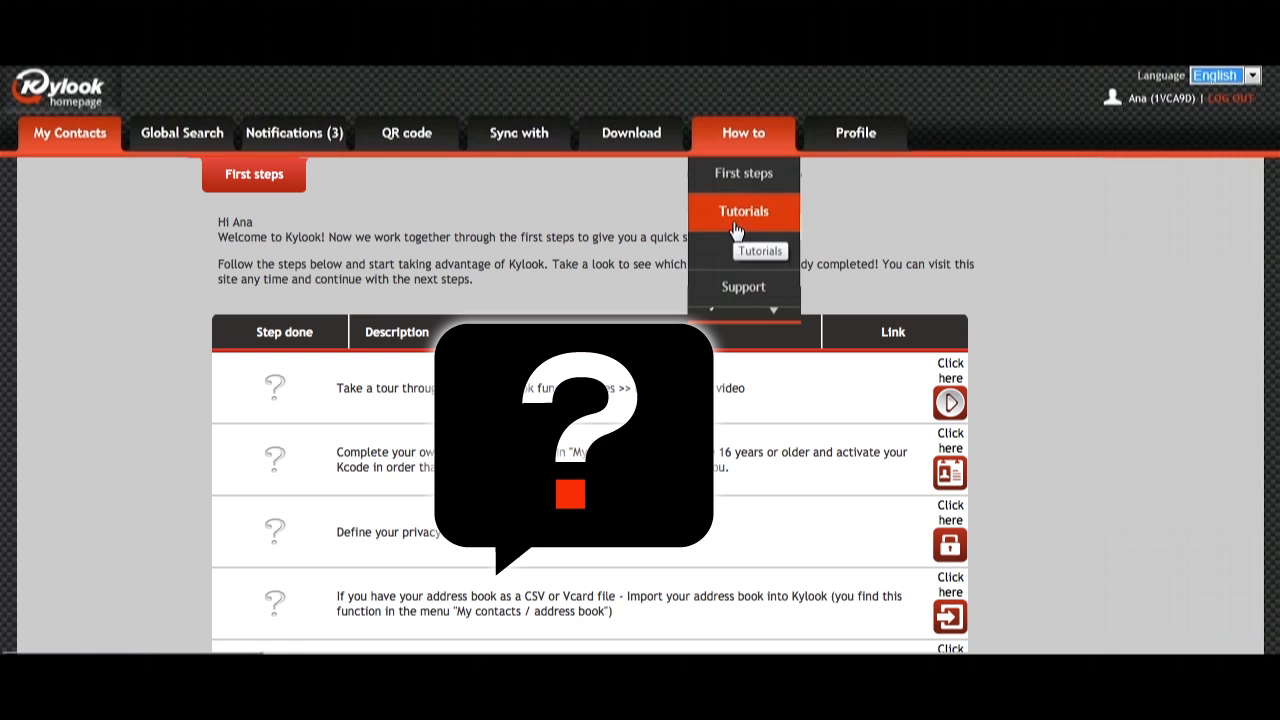
mouse_move(744, 248)
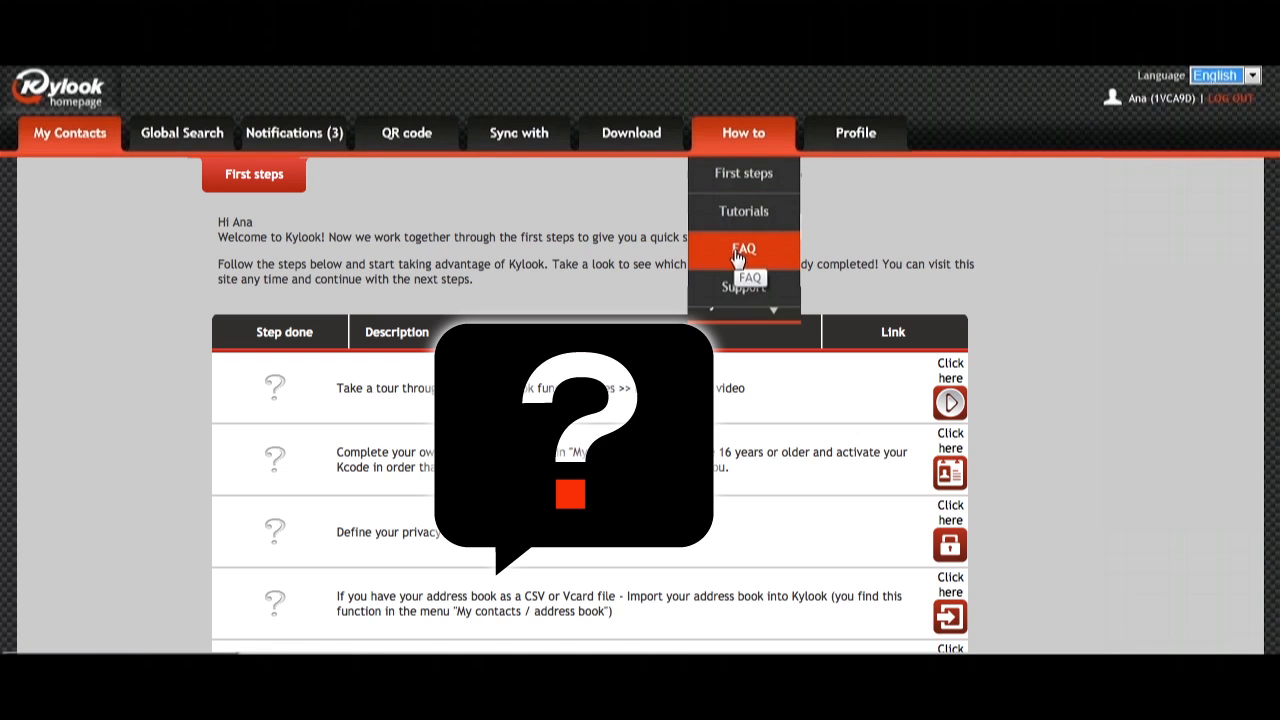
mouse_move(744, 288)
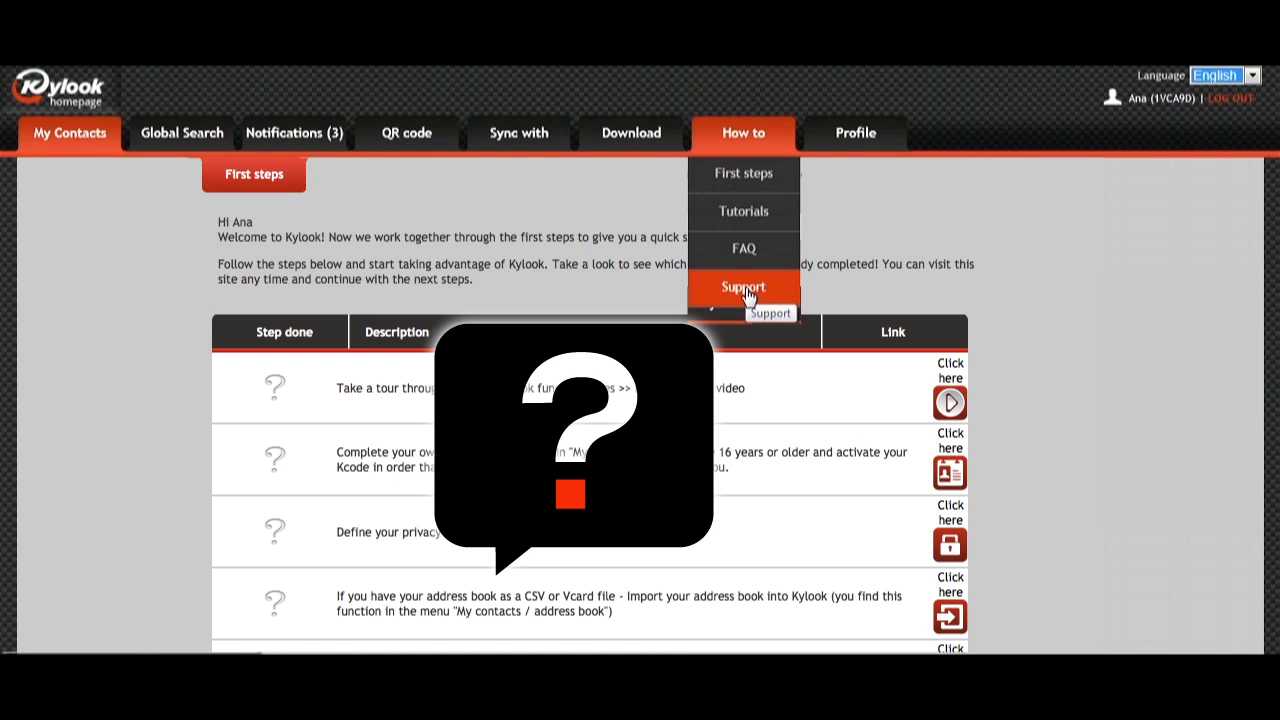
- Visit the Profile data editor, then return to the My Contacts address book
click(856, 132)
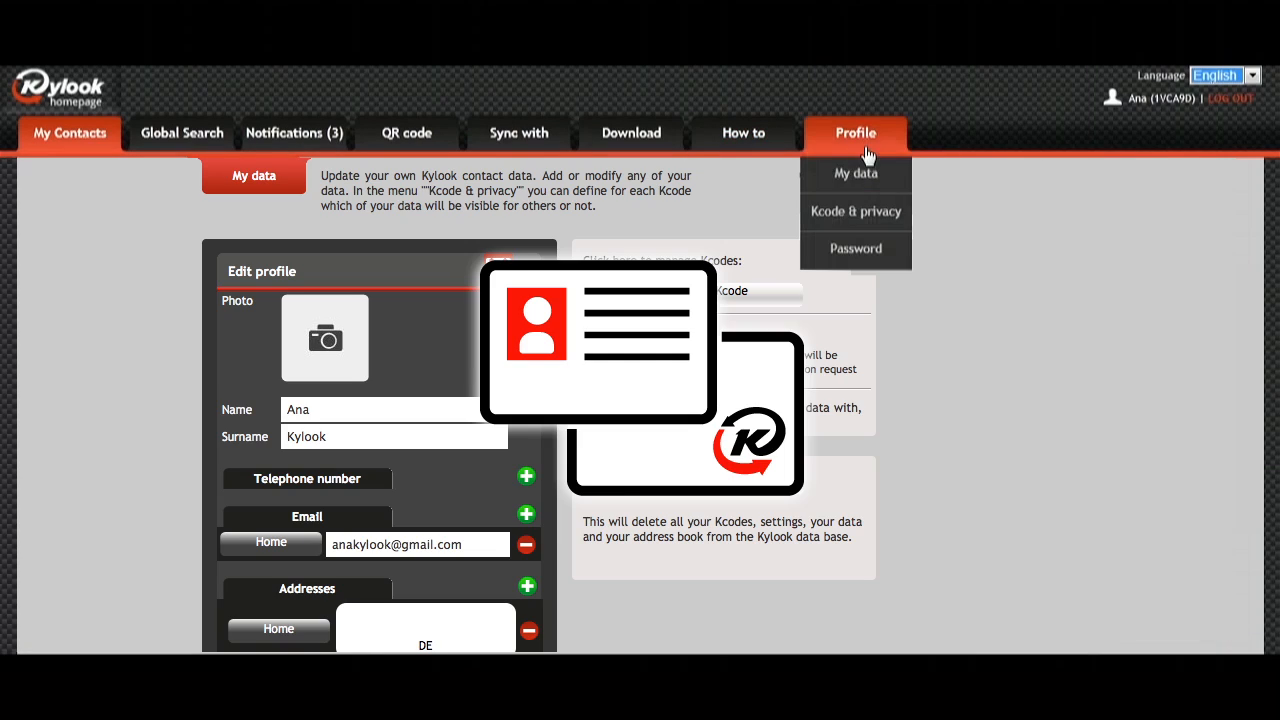
mouse_move(856, 172)
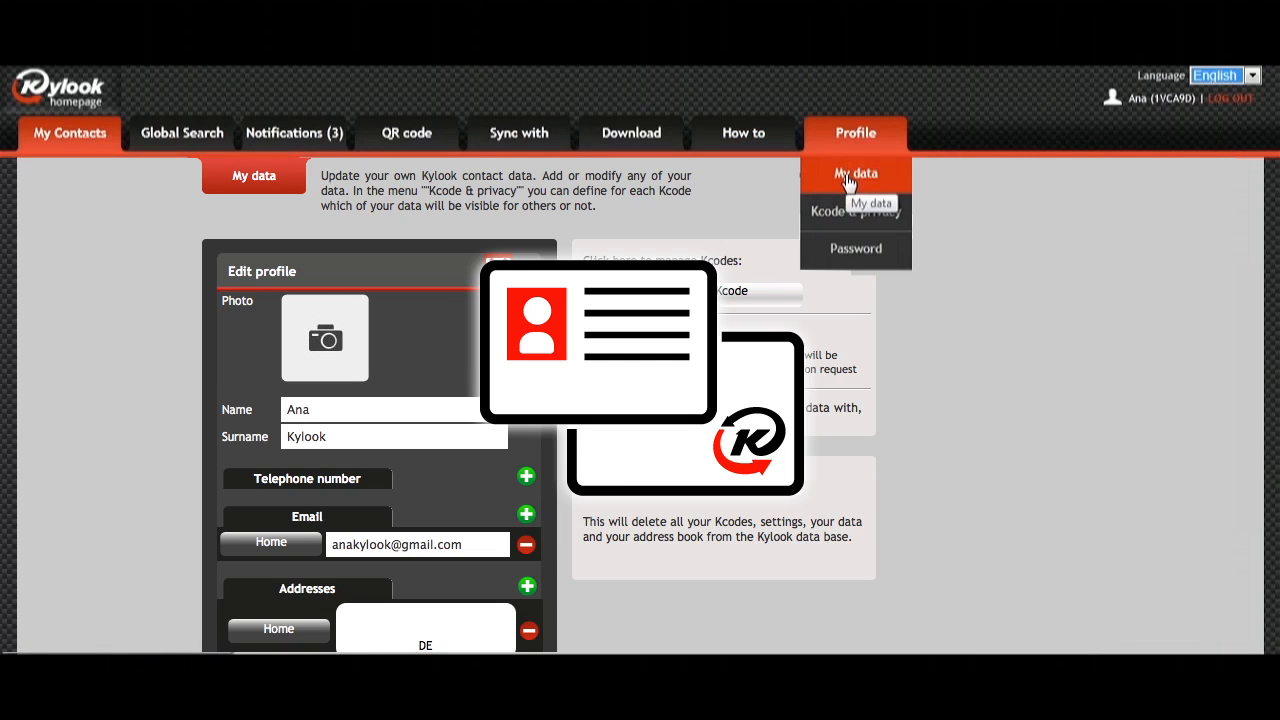
mouse_move(856, 212)
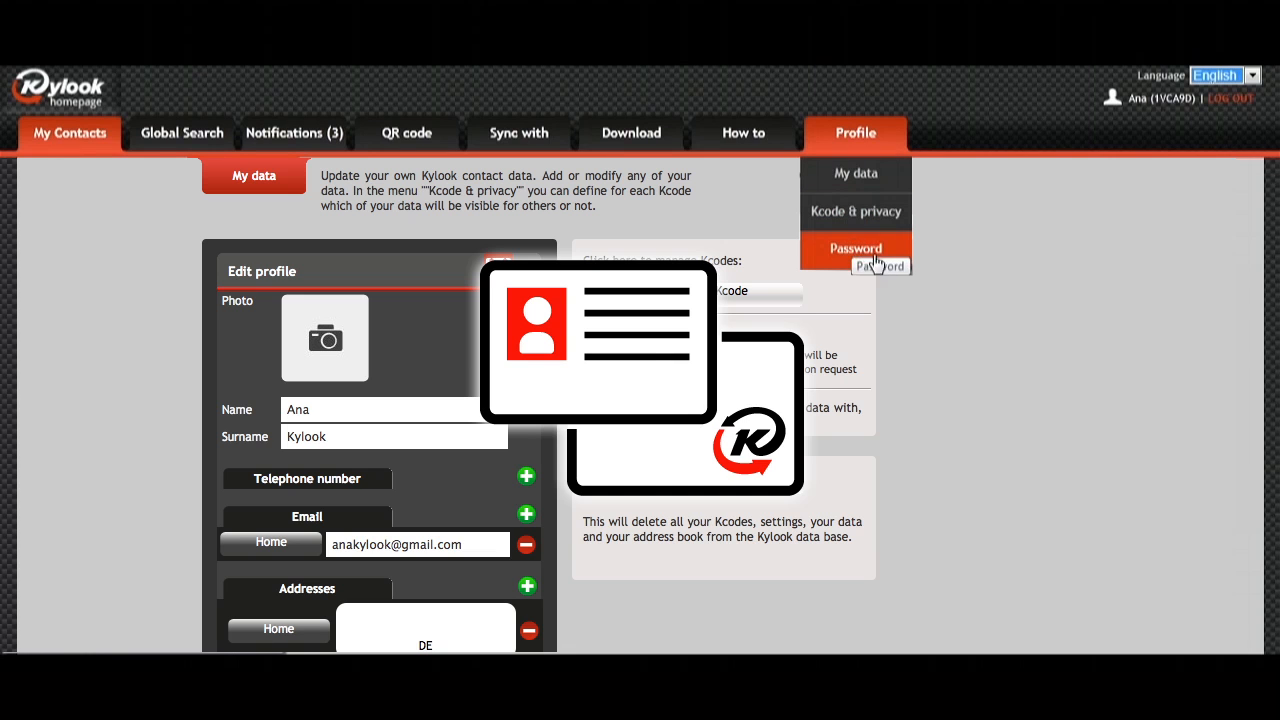
click(68, 132)
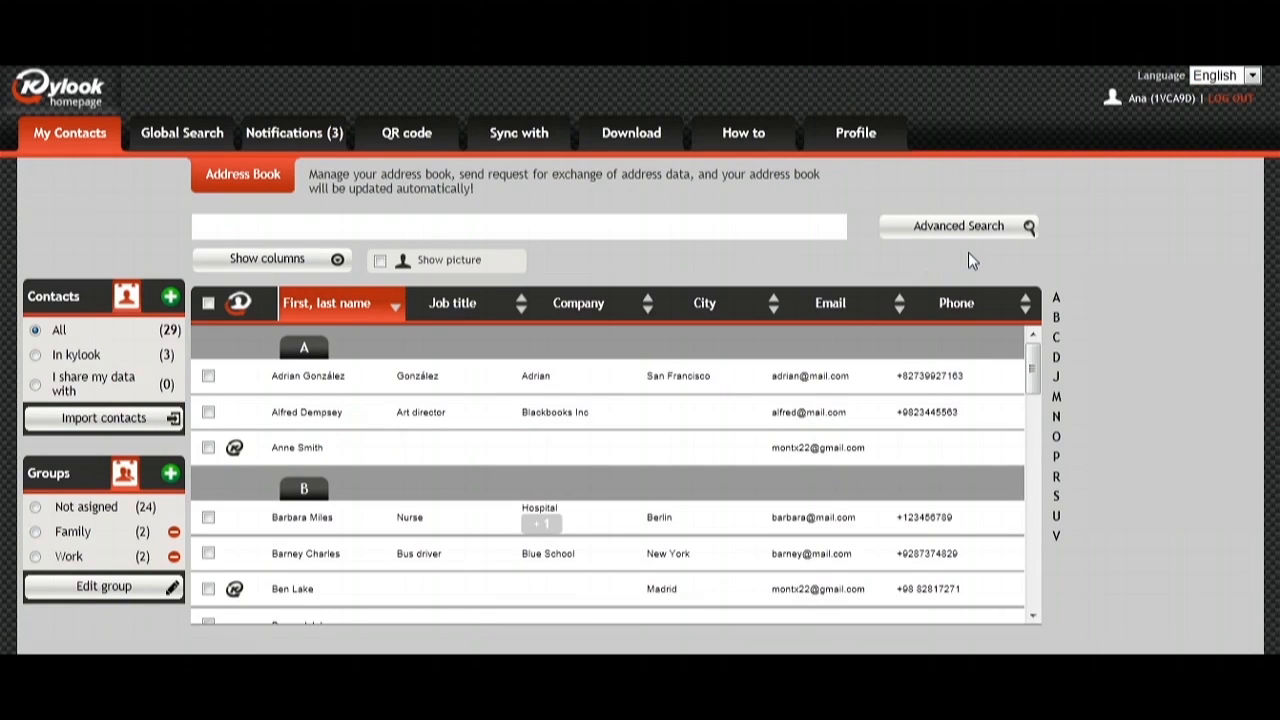